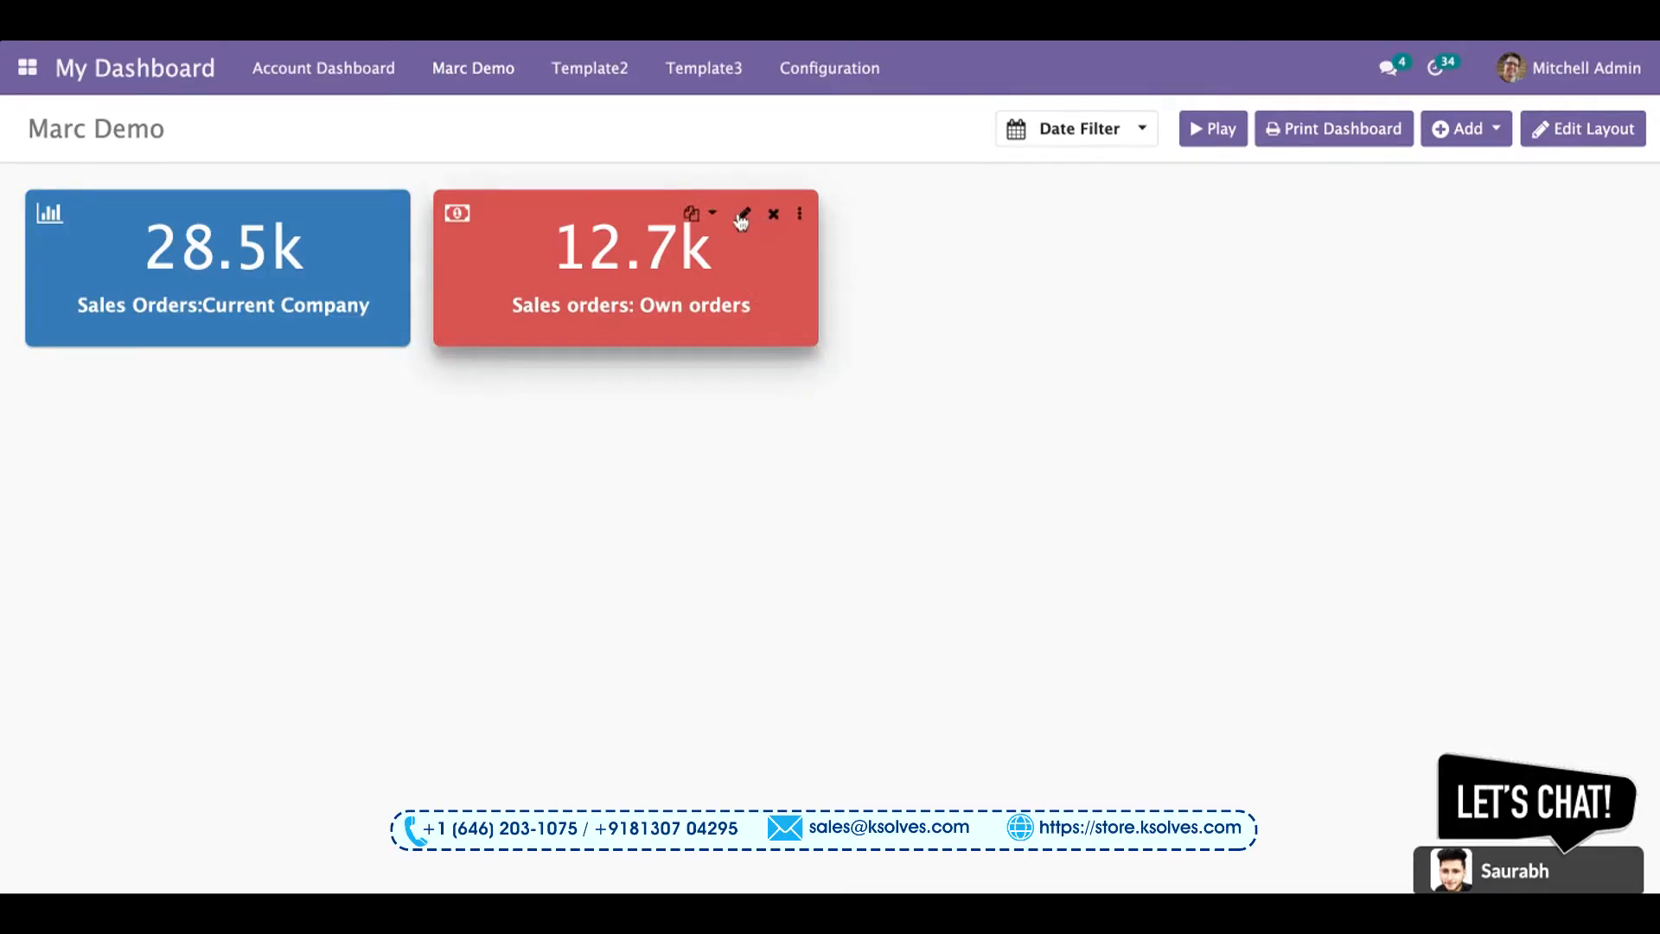
- Open the quick edit popup for the 'Sales orders: Own orders' tile
{"action": "left_click", "coordinate": [743, 213]}
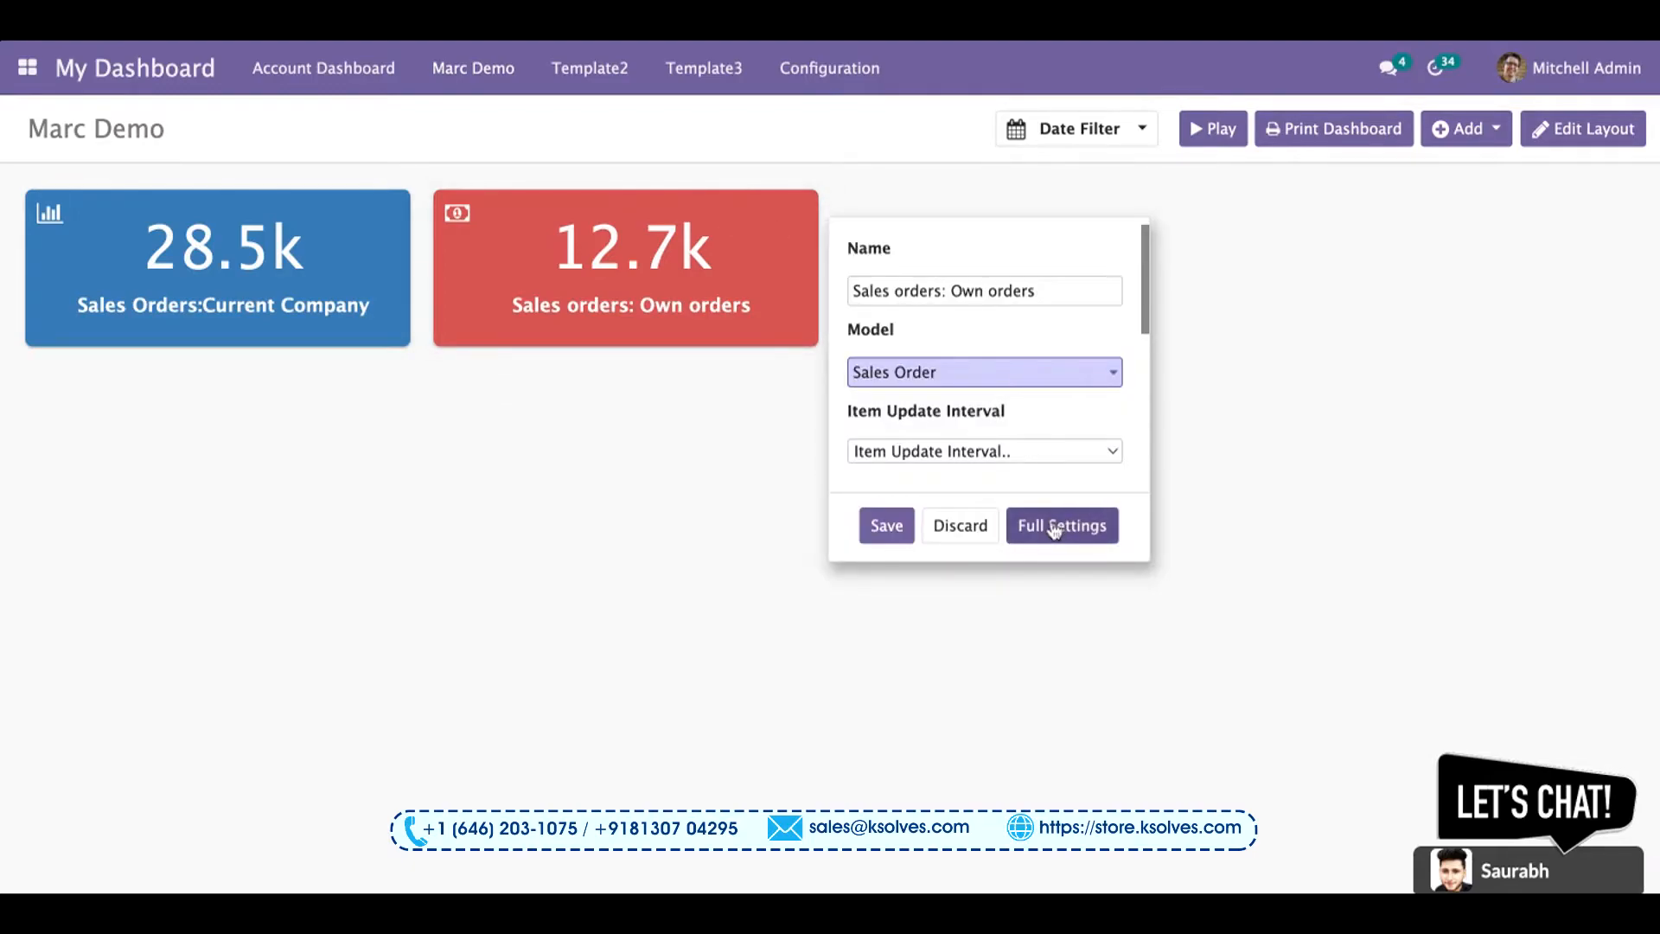
- Review the Salesperson = %UID domain in Full Settings, save, and go back to Marc Demo
{"action": "left_click", "coordinate": [1062, 525]}
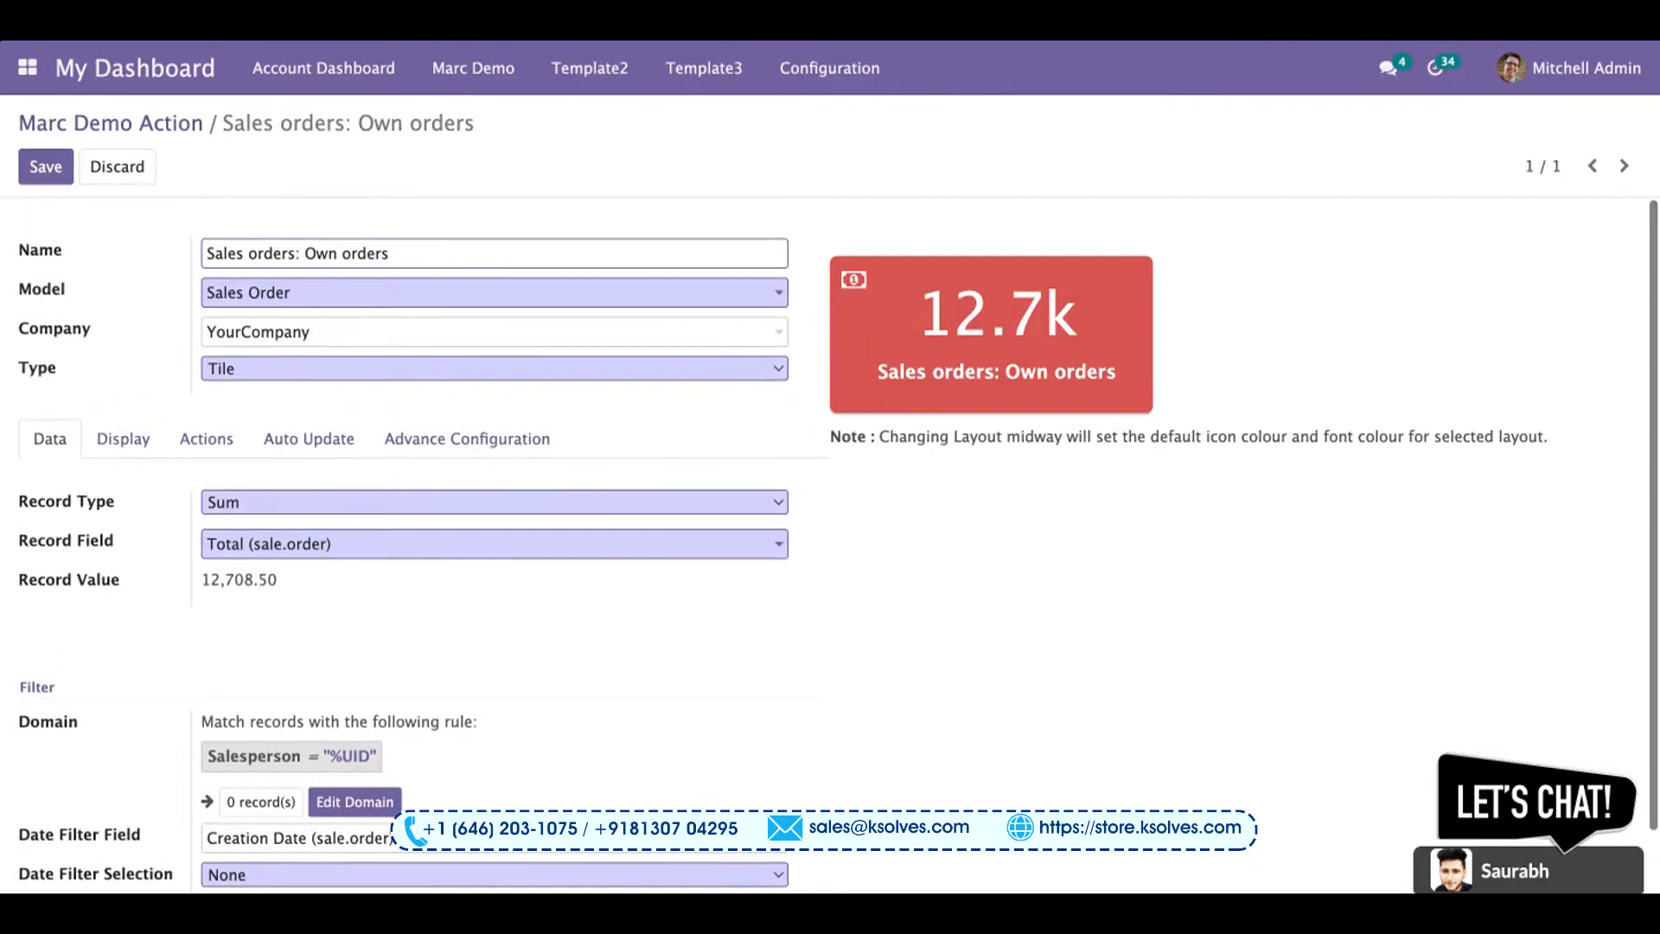
{"action": "mouse_move", "coordinate": [458, 492]}
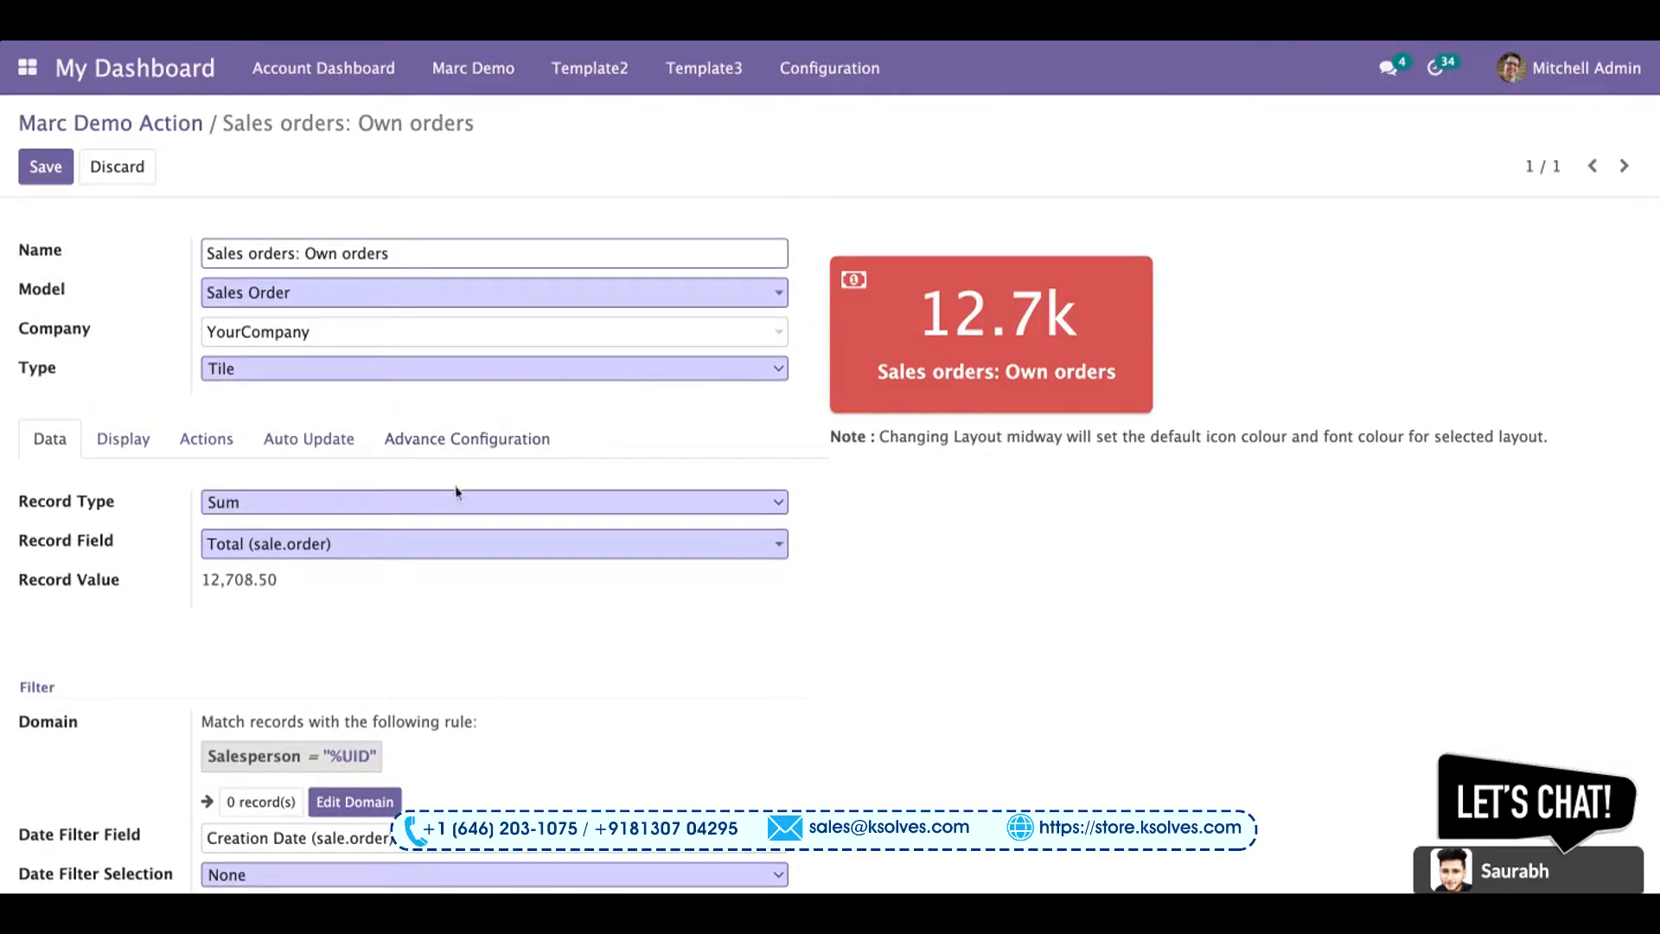
{"action": "scroll", "scroll_direction": "down", "scroll_amount": 3}
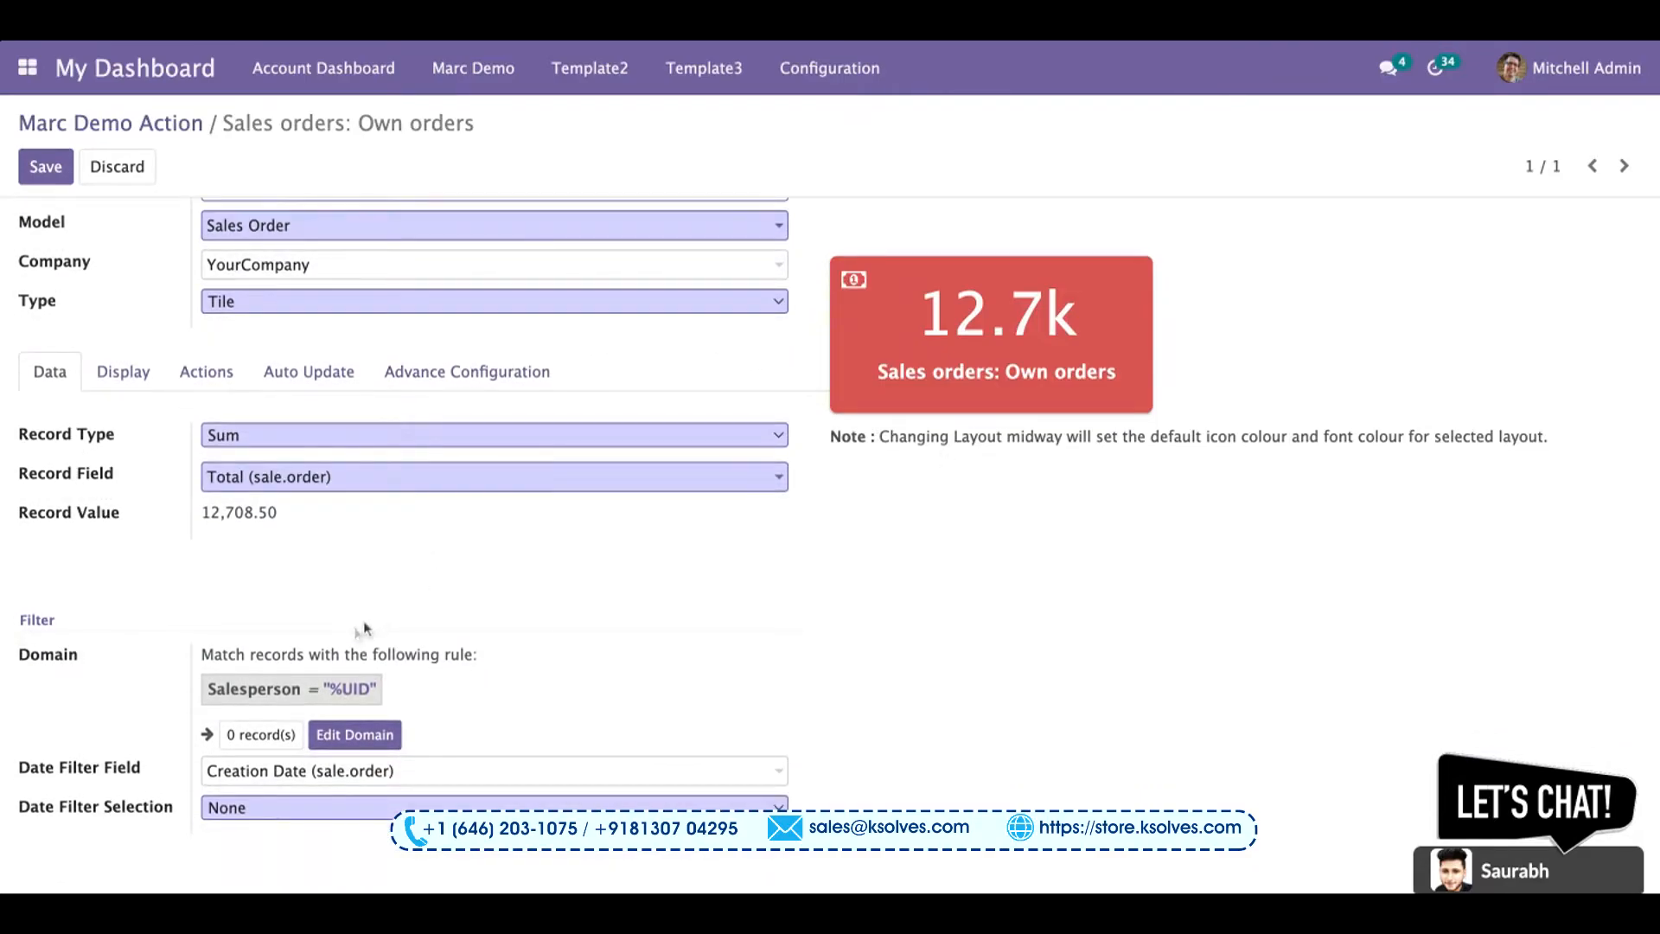
{"action": "mouse_move", "coordinate": [391, 621]}
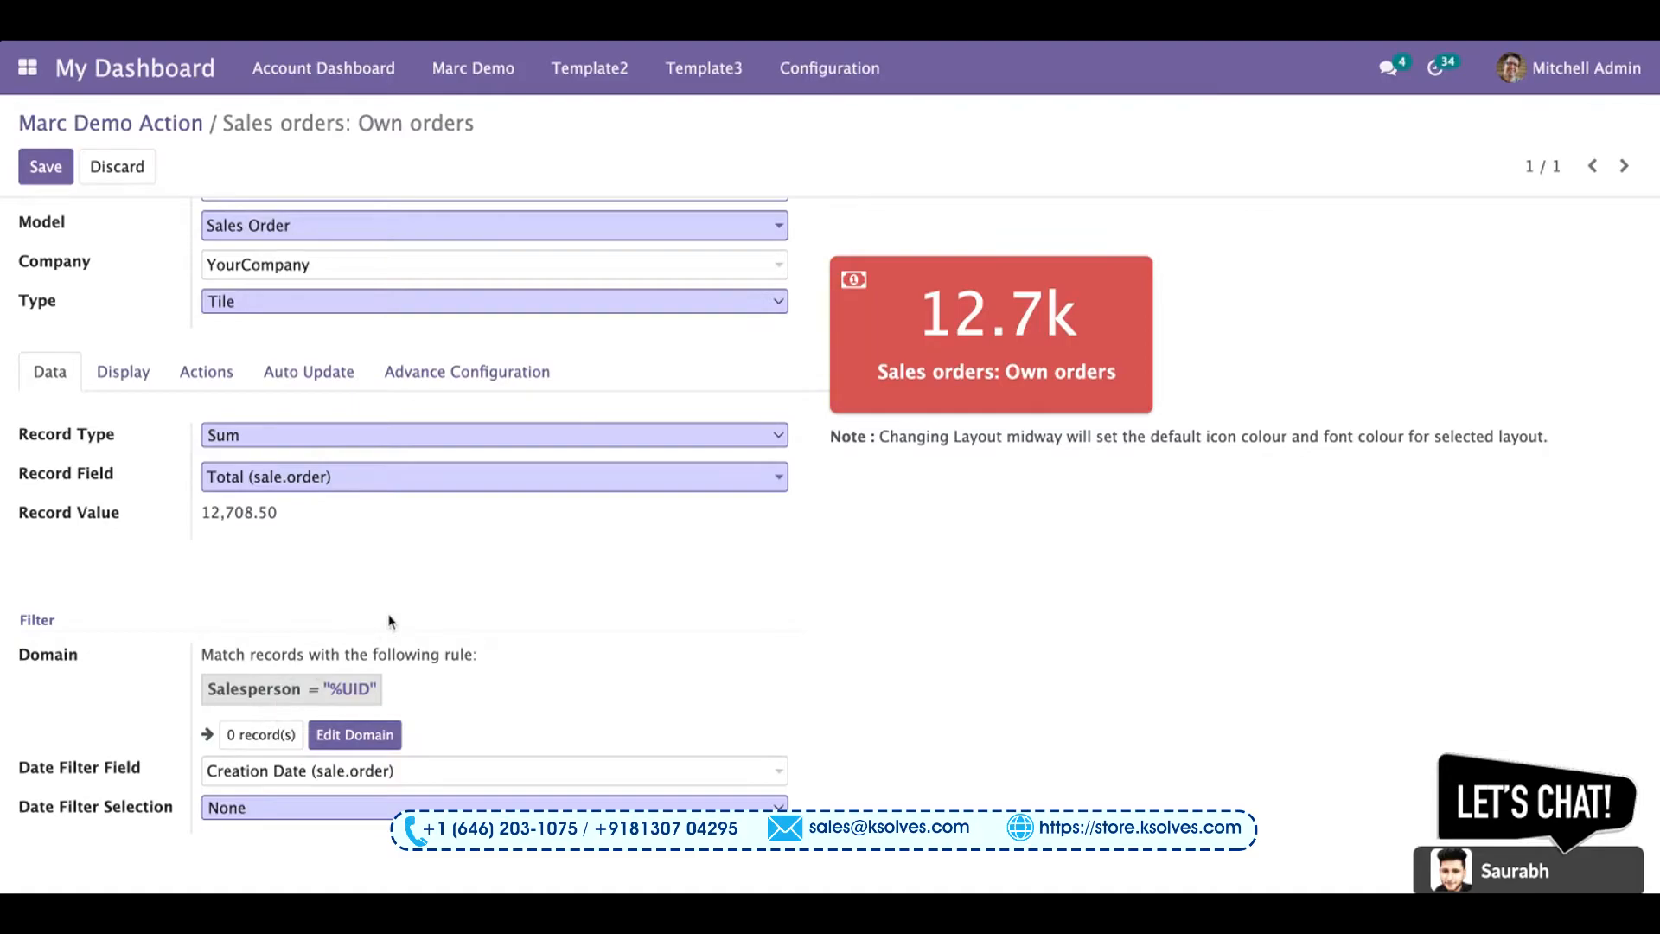
{"action": "mouse_move", "coordinate": [674, 592]}
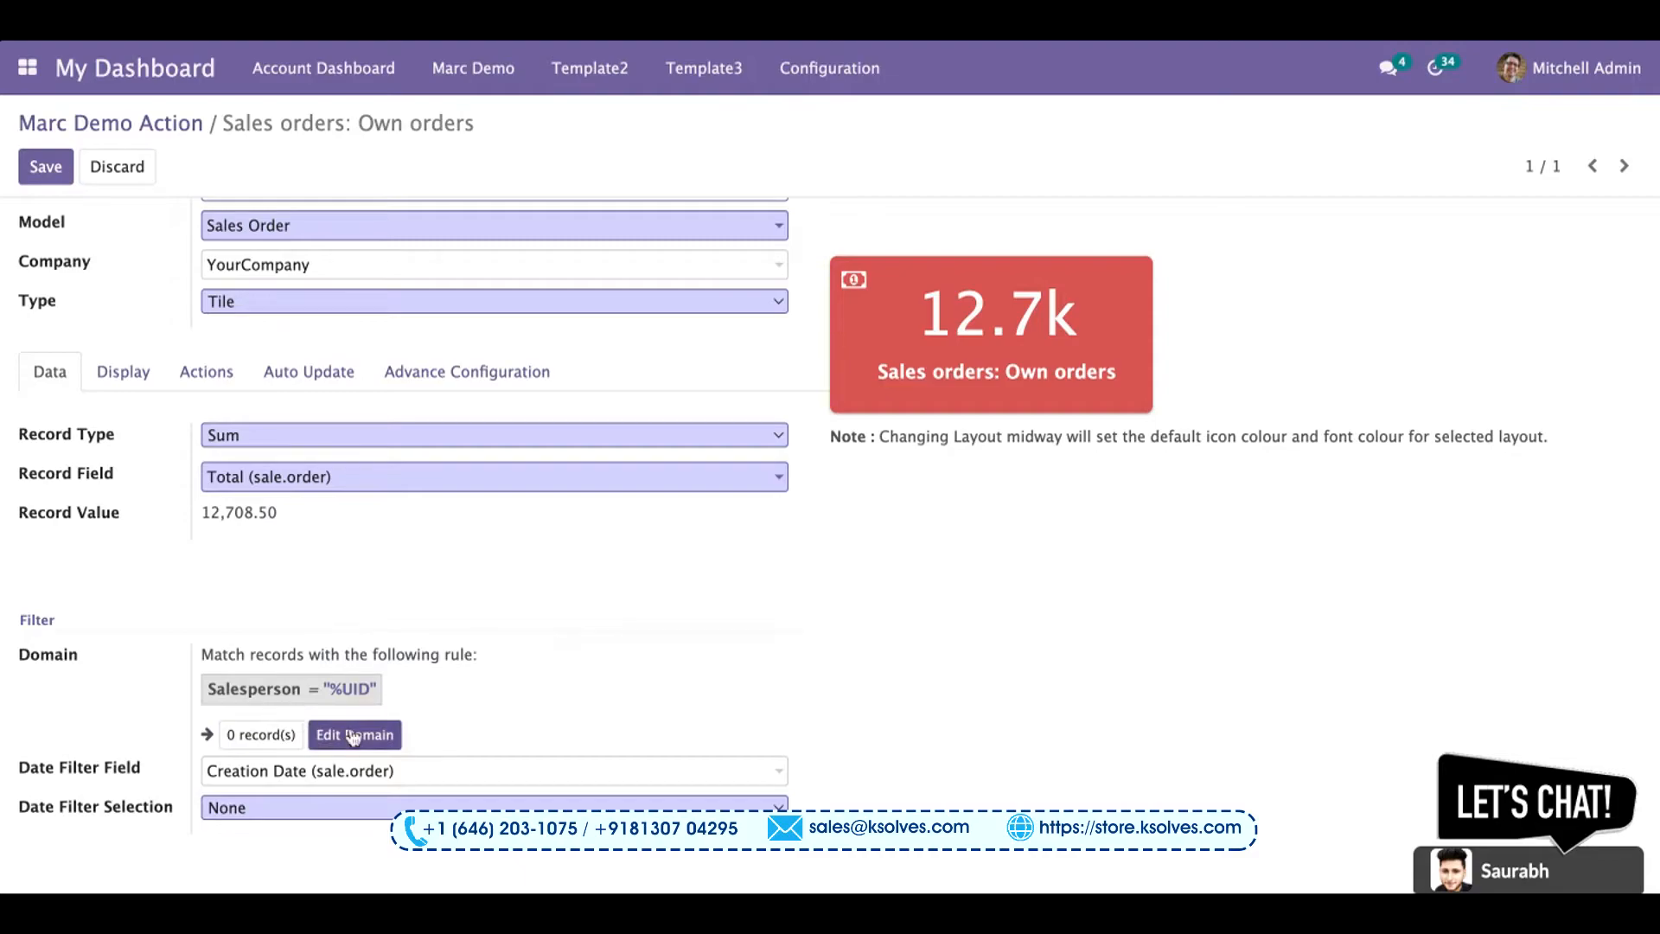
{"action": "left_click", "coordinate": [354, 735]}
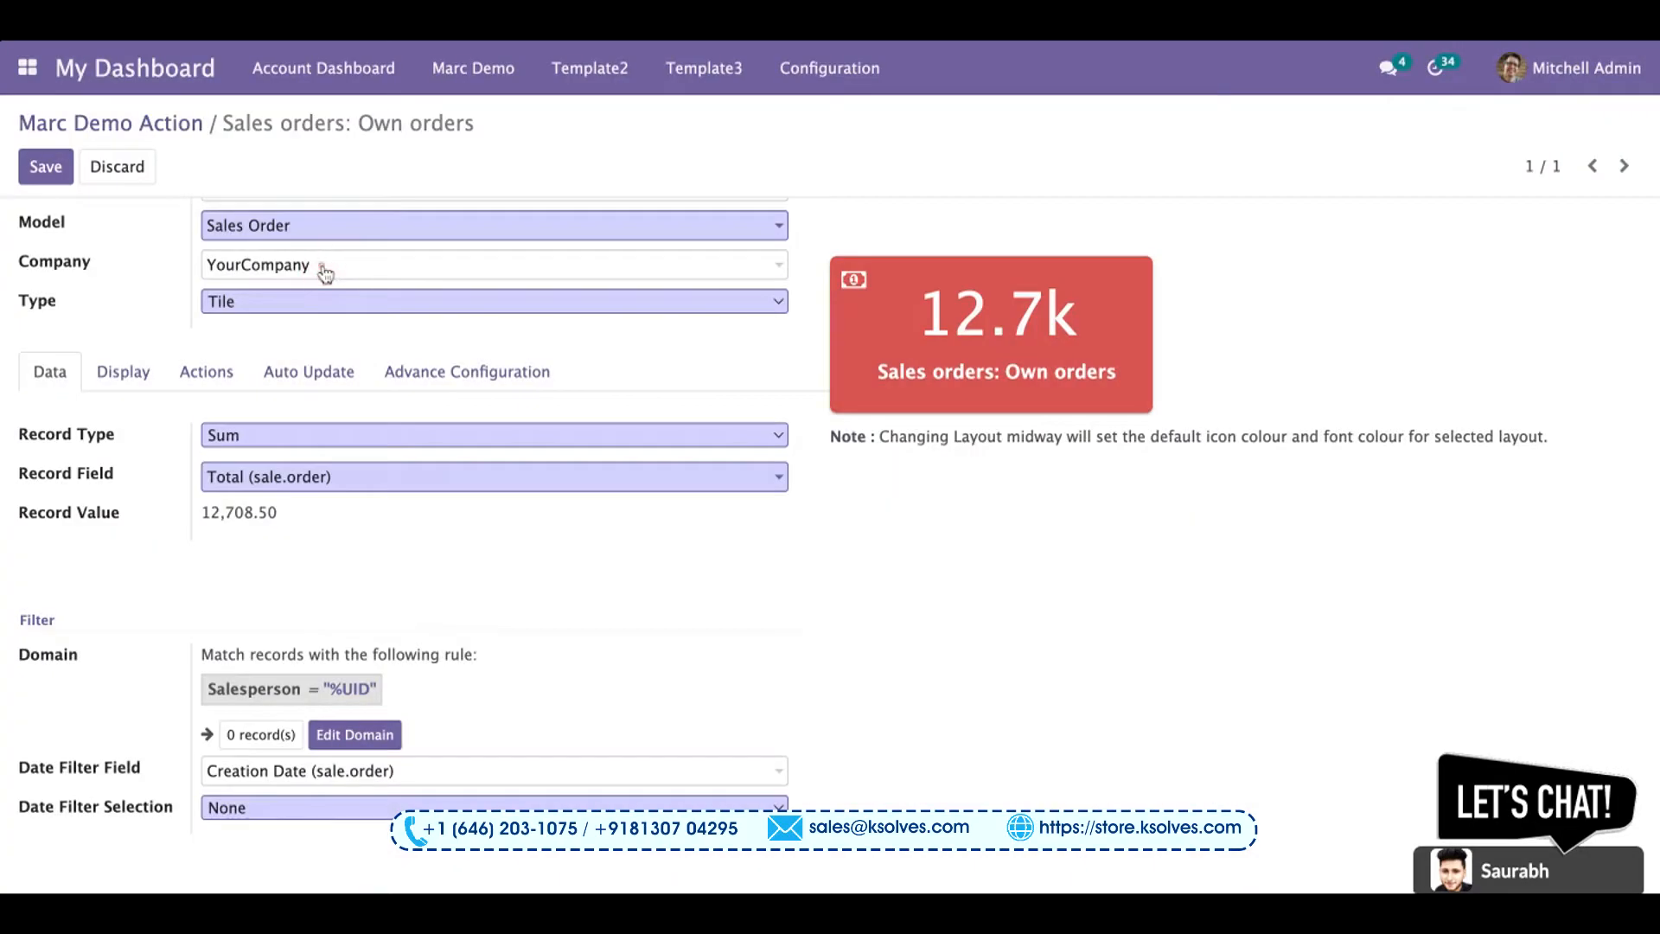
{"action": "mouse_move", "coordinate": [840, 387]}
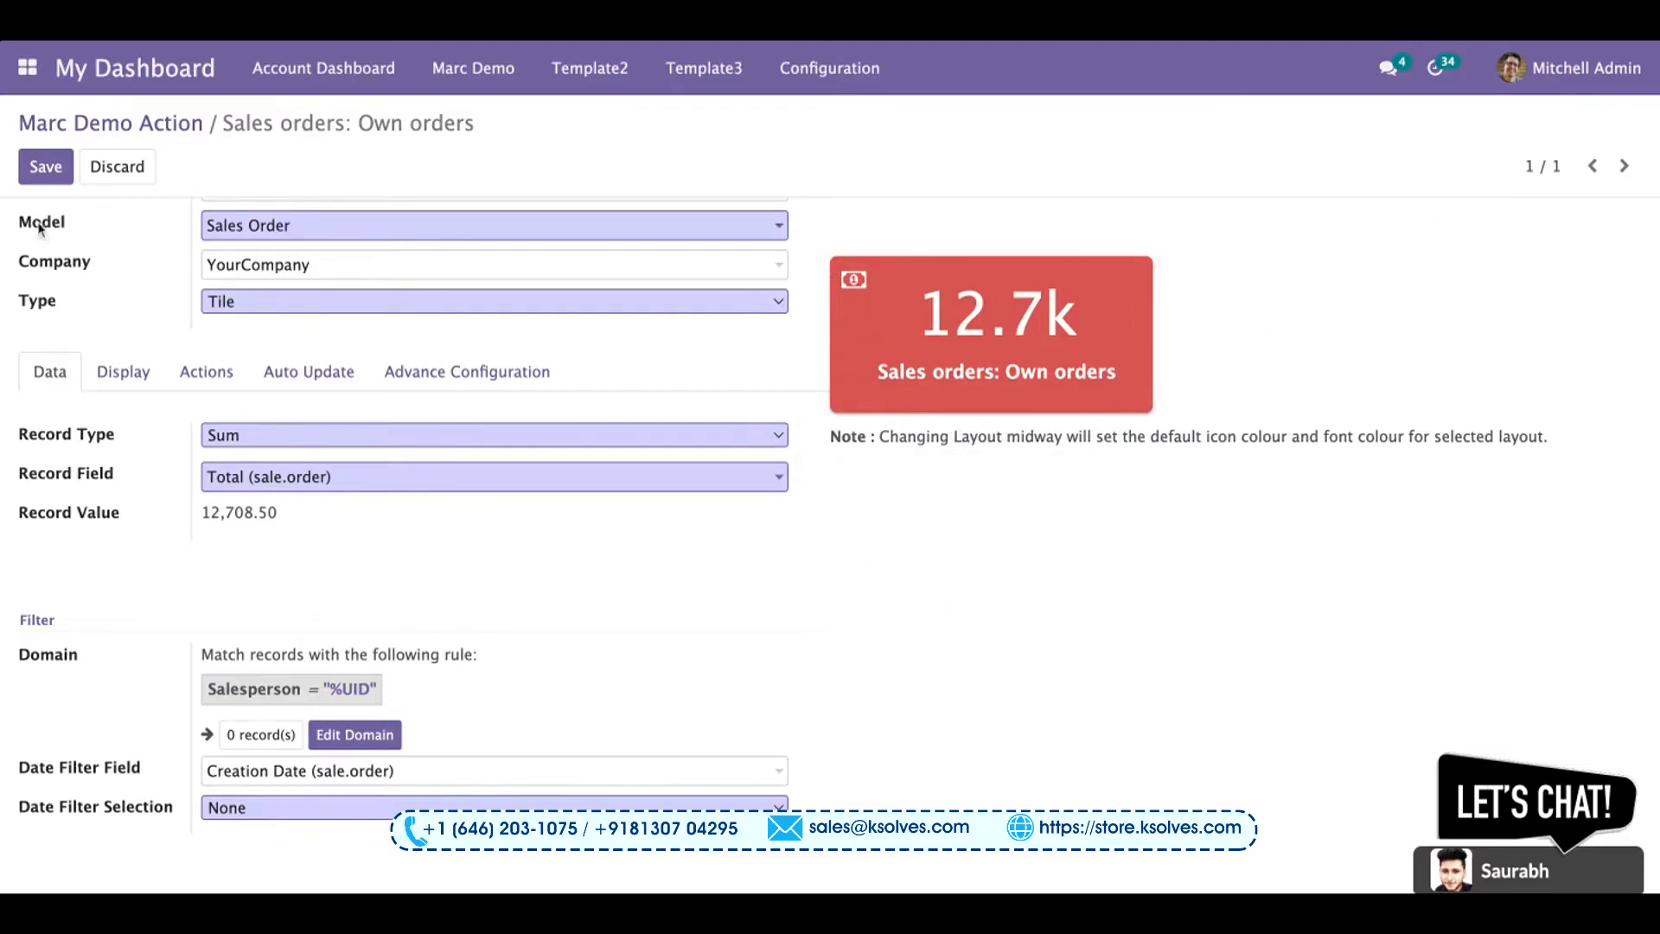
{"action": "left_click", "coordinate": [46, 166]}
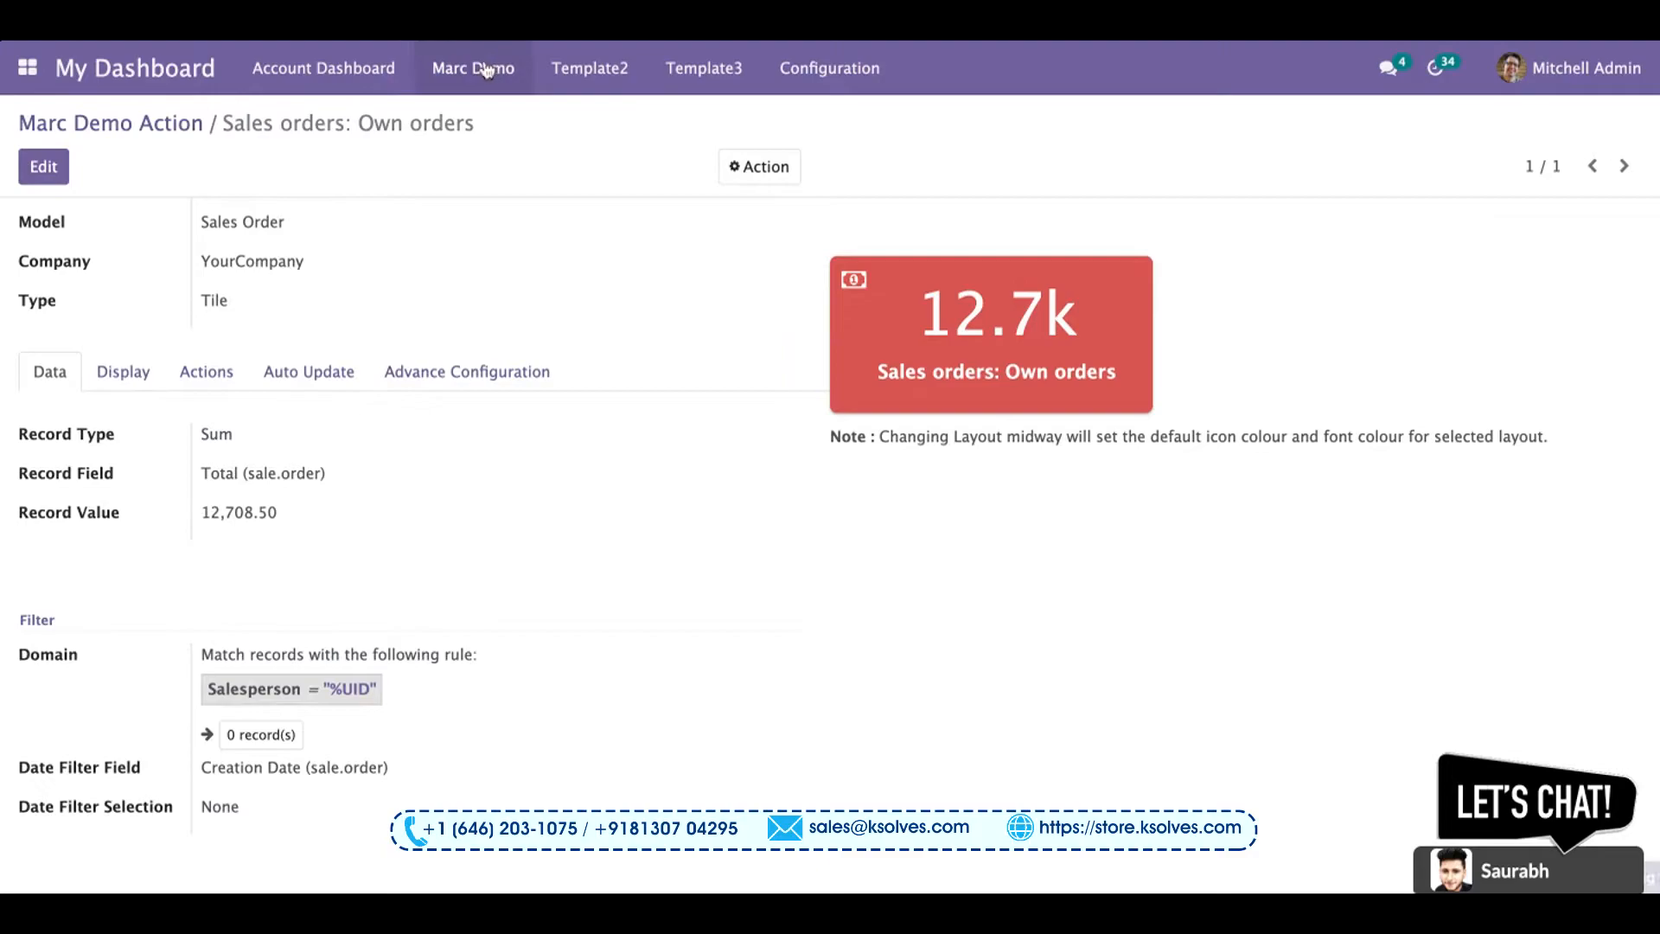
{"action": "left_click", "coordinate": [473, 69]}
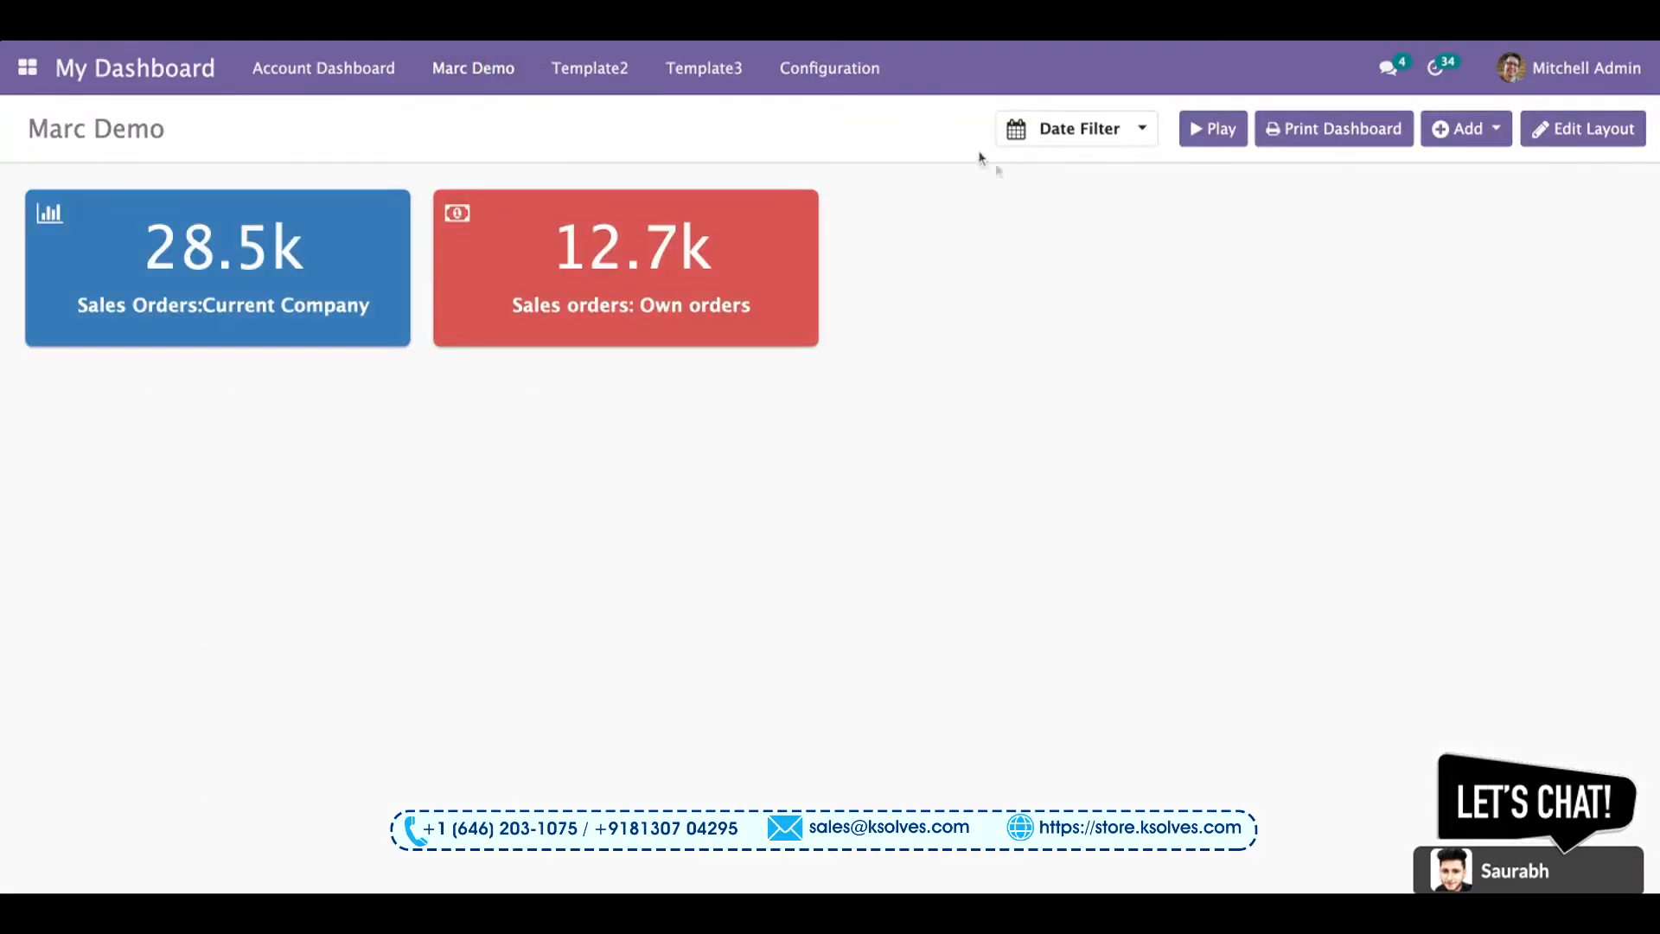
{"action": "mouse_move", "coordinate": [763, 229]}
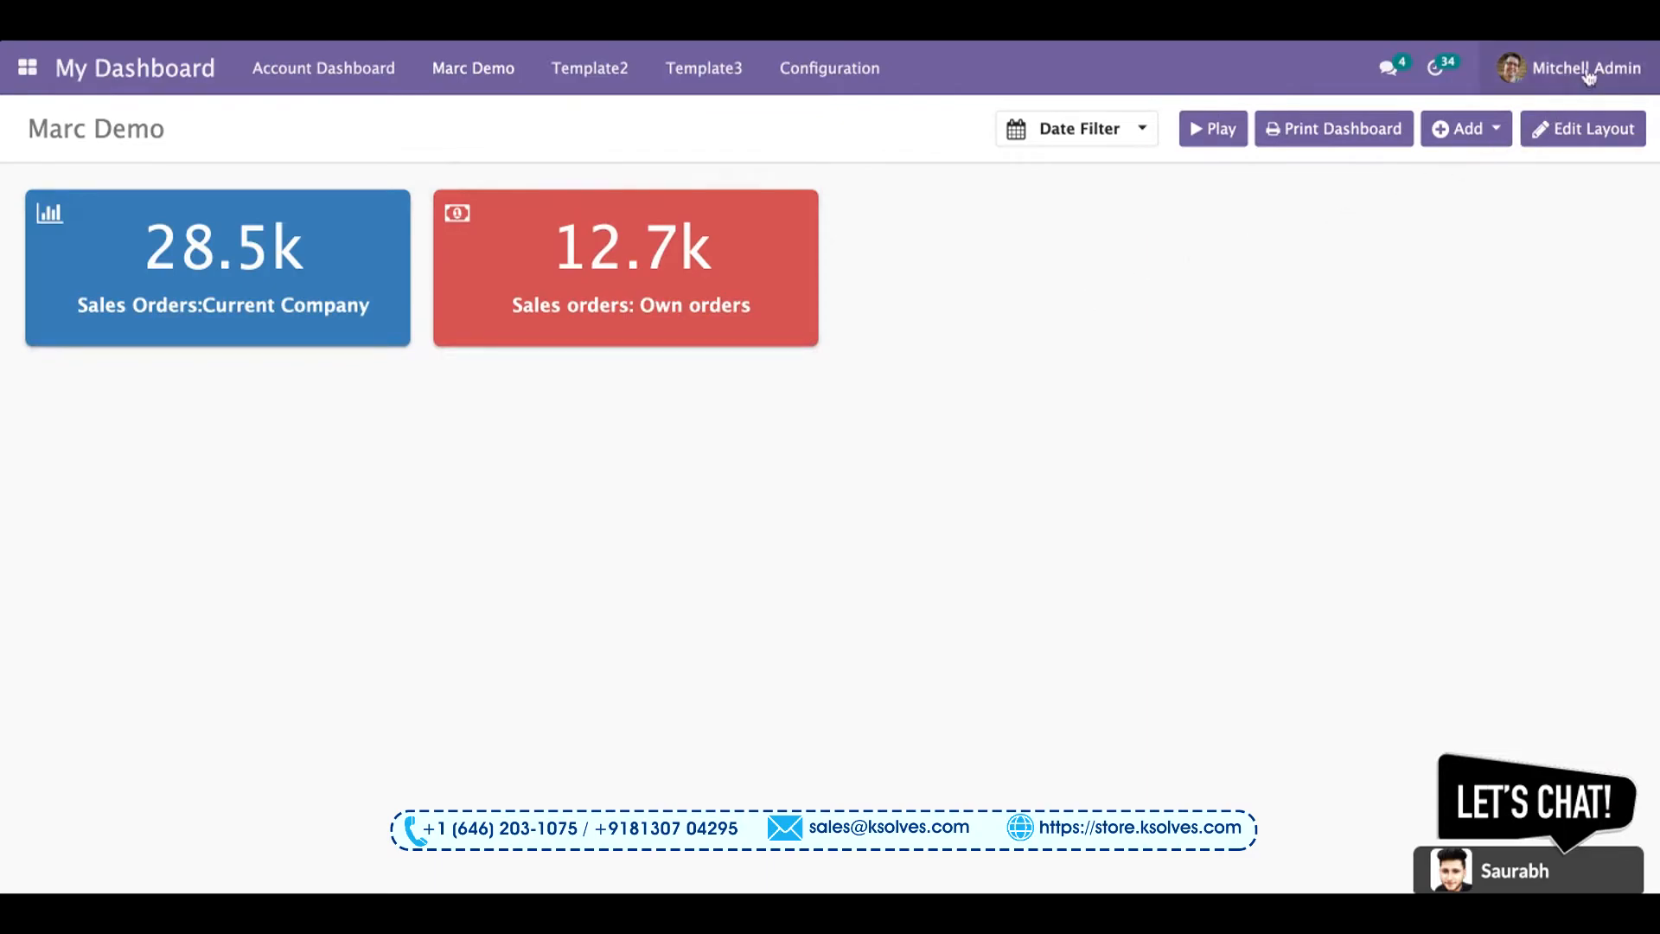
- Log out of admin and sign in with 'demo' credentials
{"action": "left_click", "coordinate": [1586, 70]}
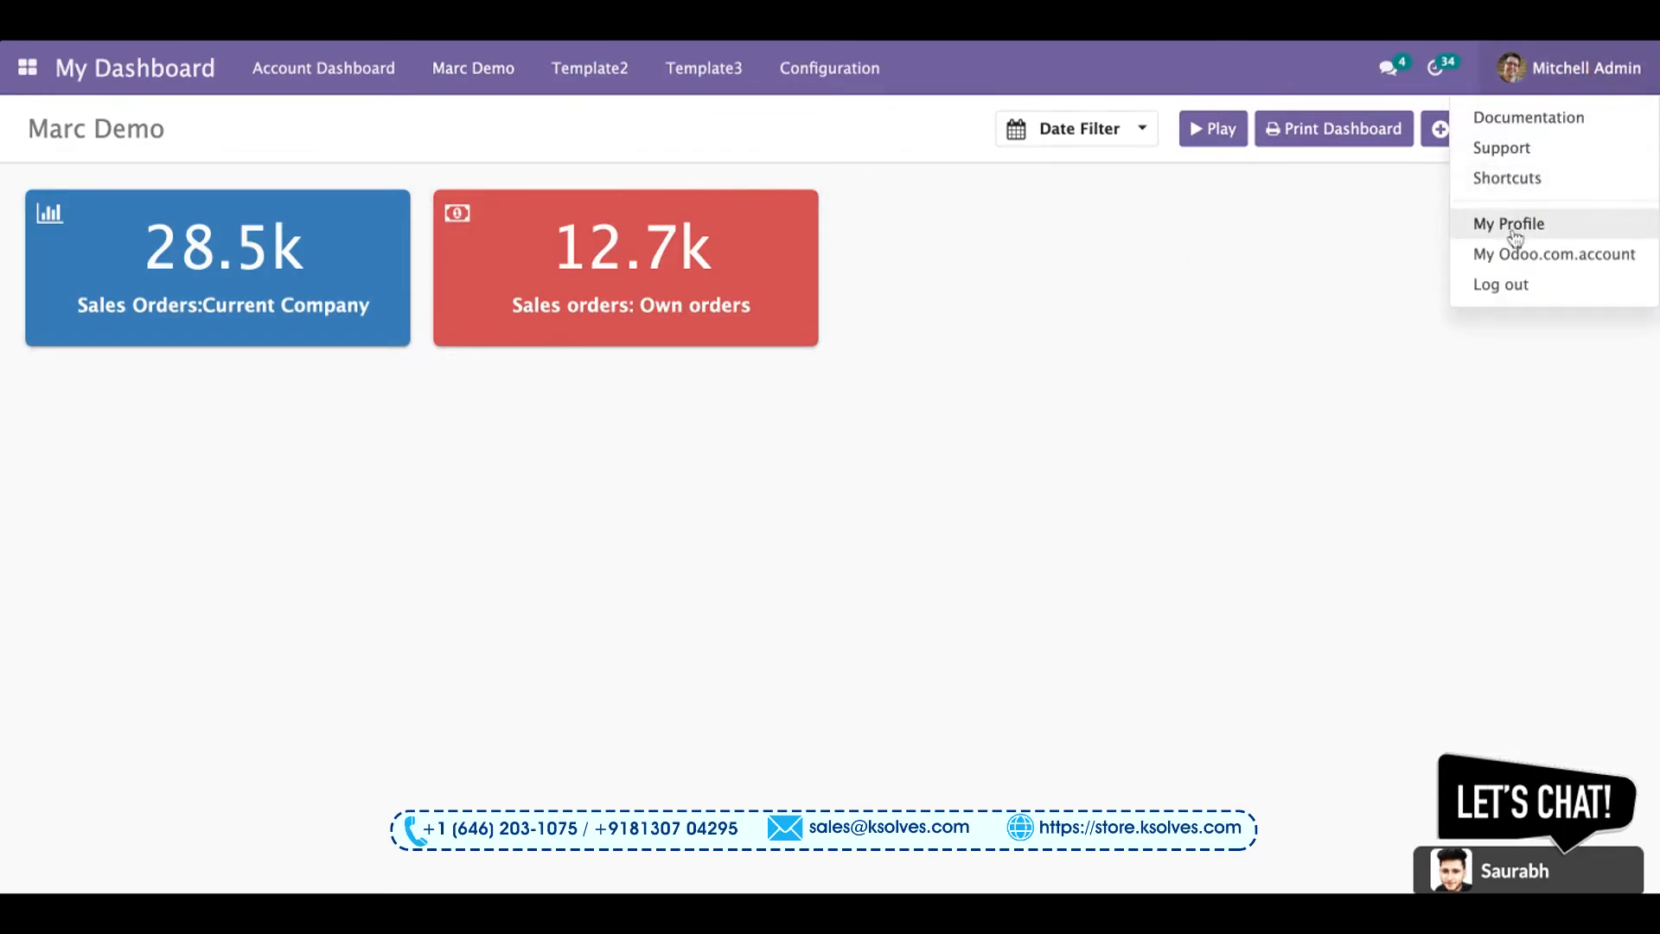
{"action": "mouse_move", "coordinate": [1501, 286]}
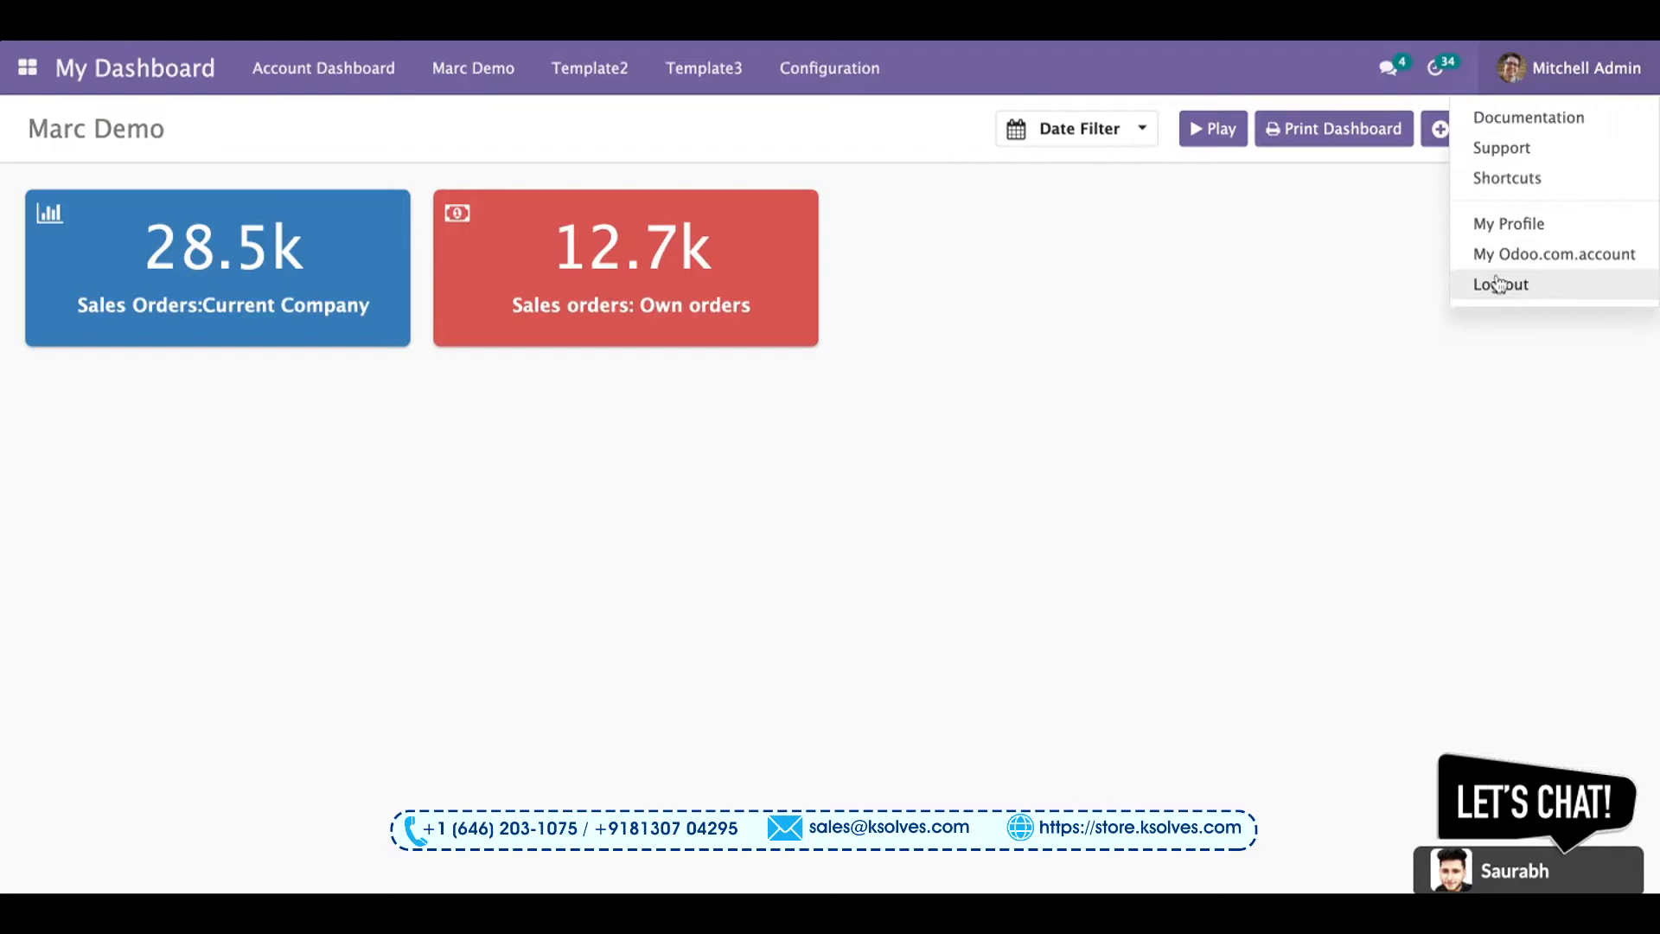
{"action": "left_click", "coordinate": [1500, 284]}
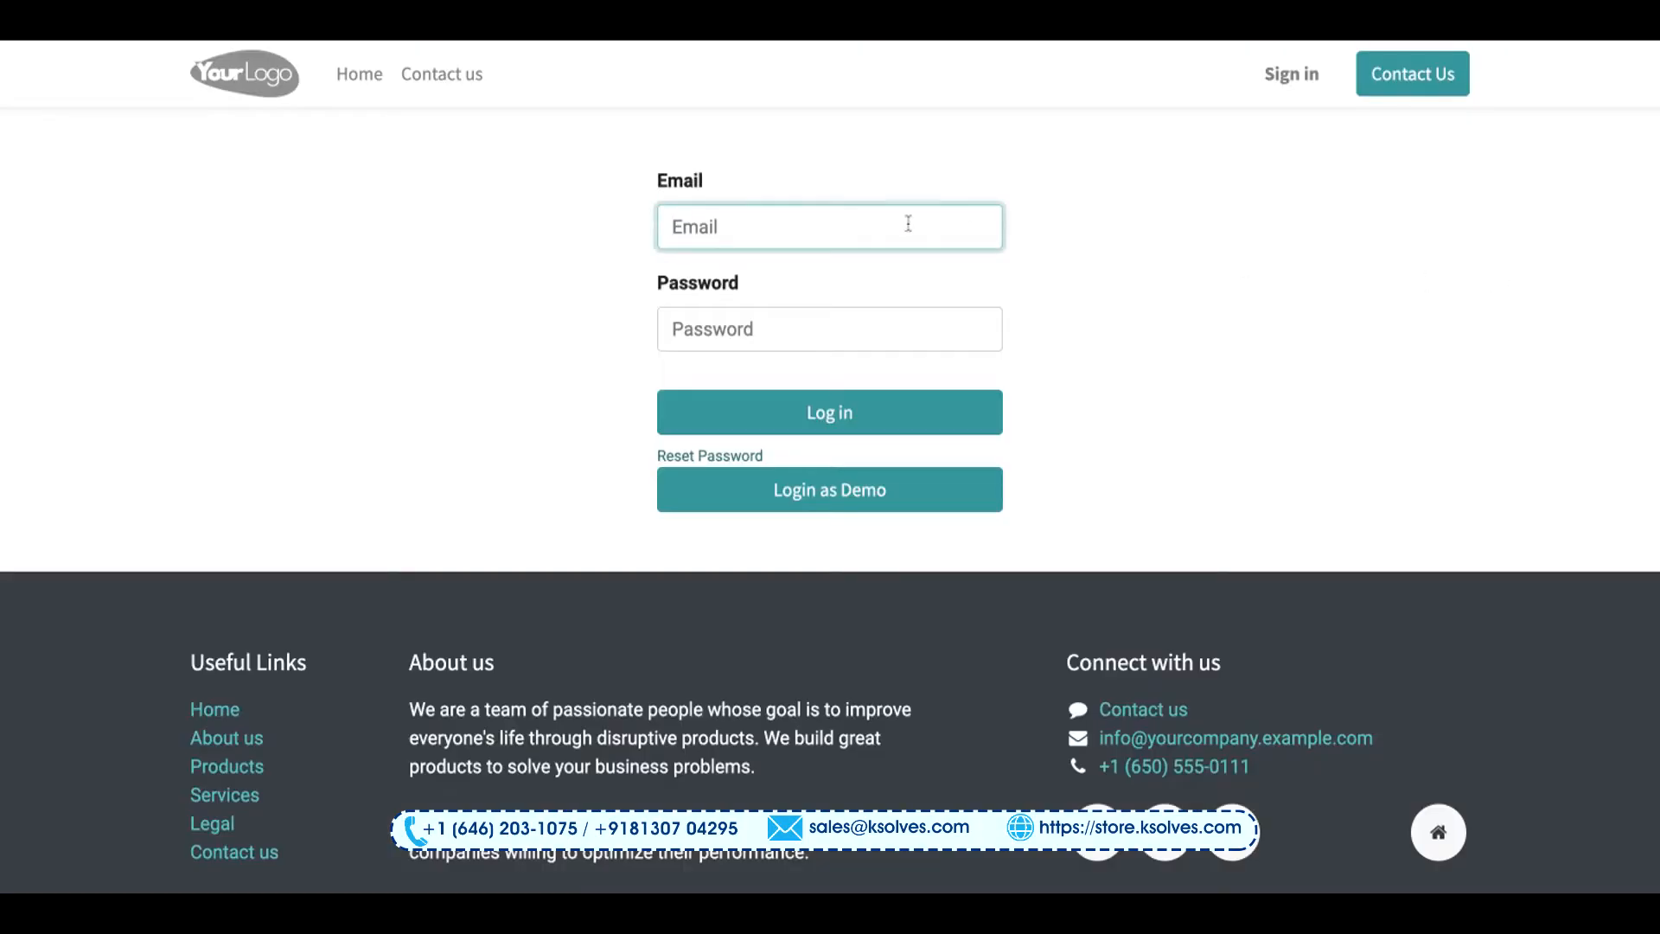
{"action": "type", "text": "demo"}
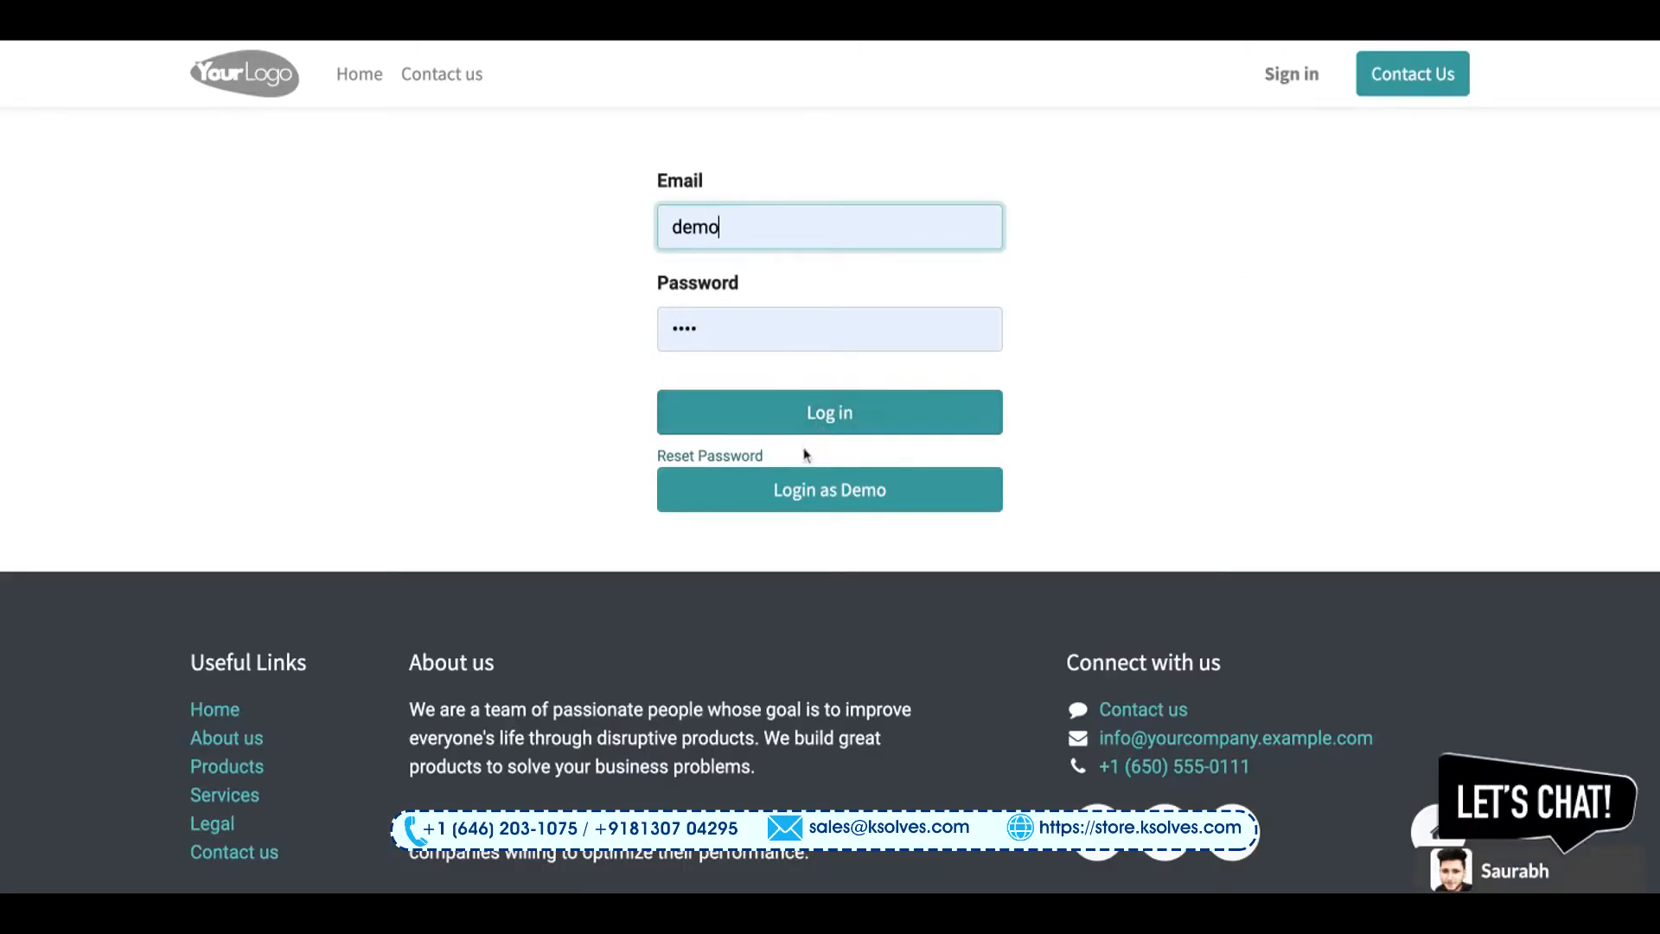
{"action": "left_click", "coordinate": [830, 412]}
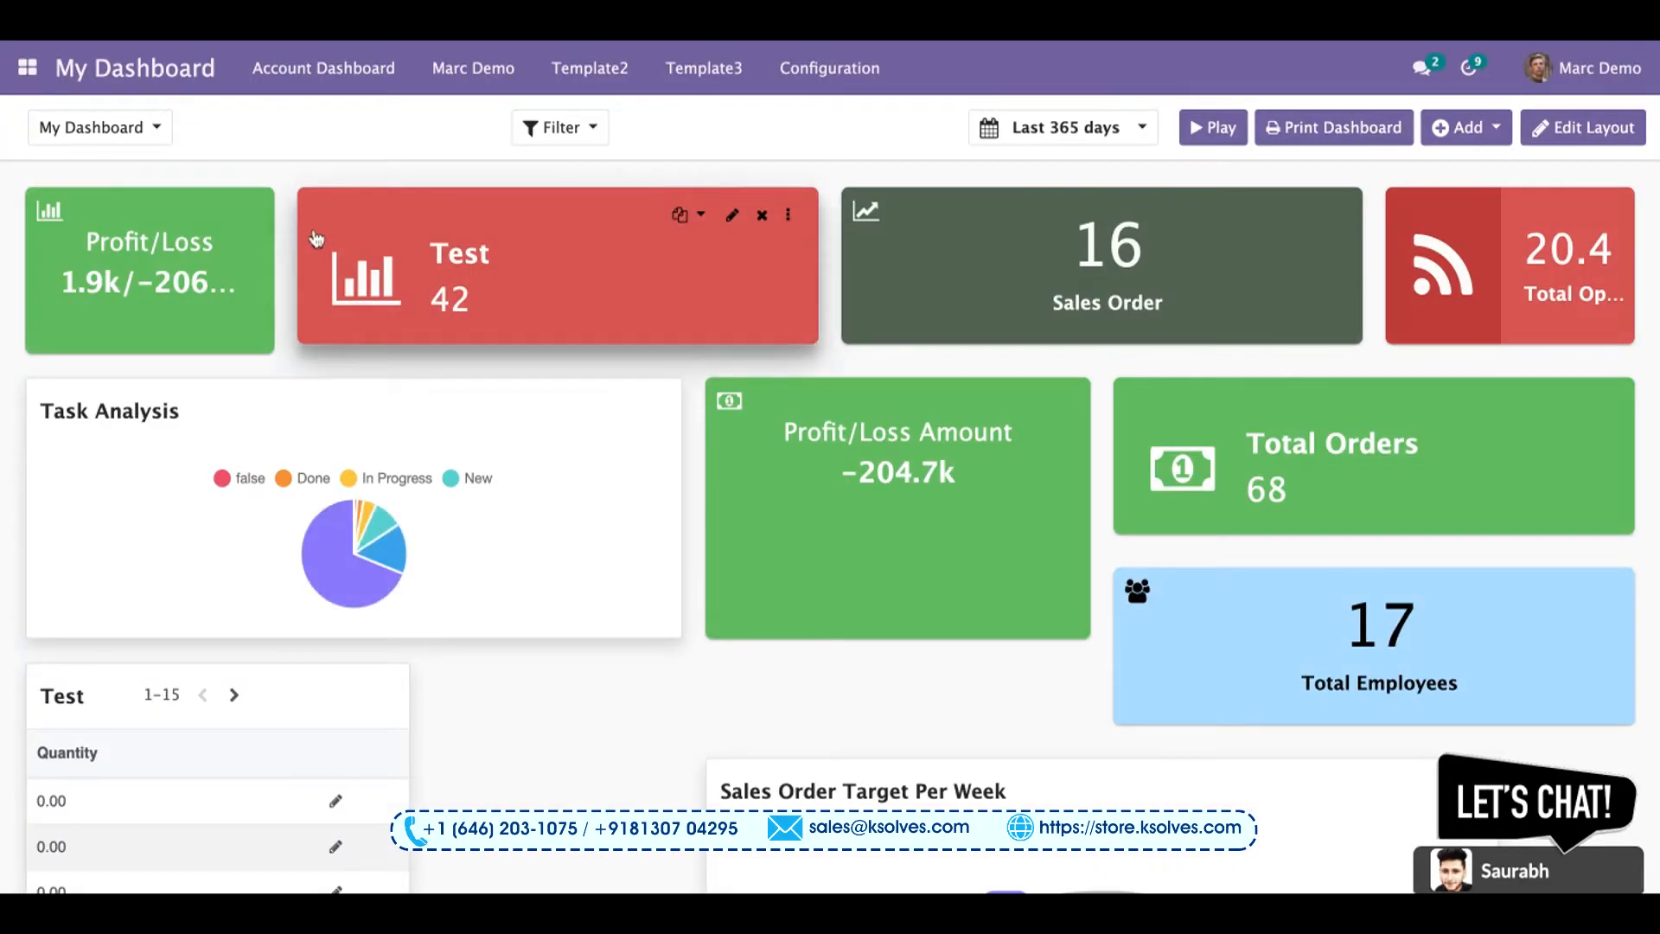
{"action": "mouse_move", "coordinate": [470, 67]}
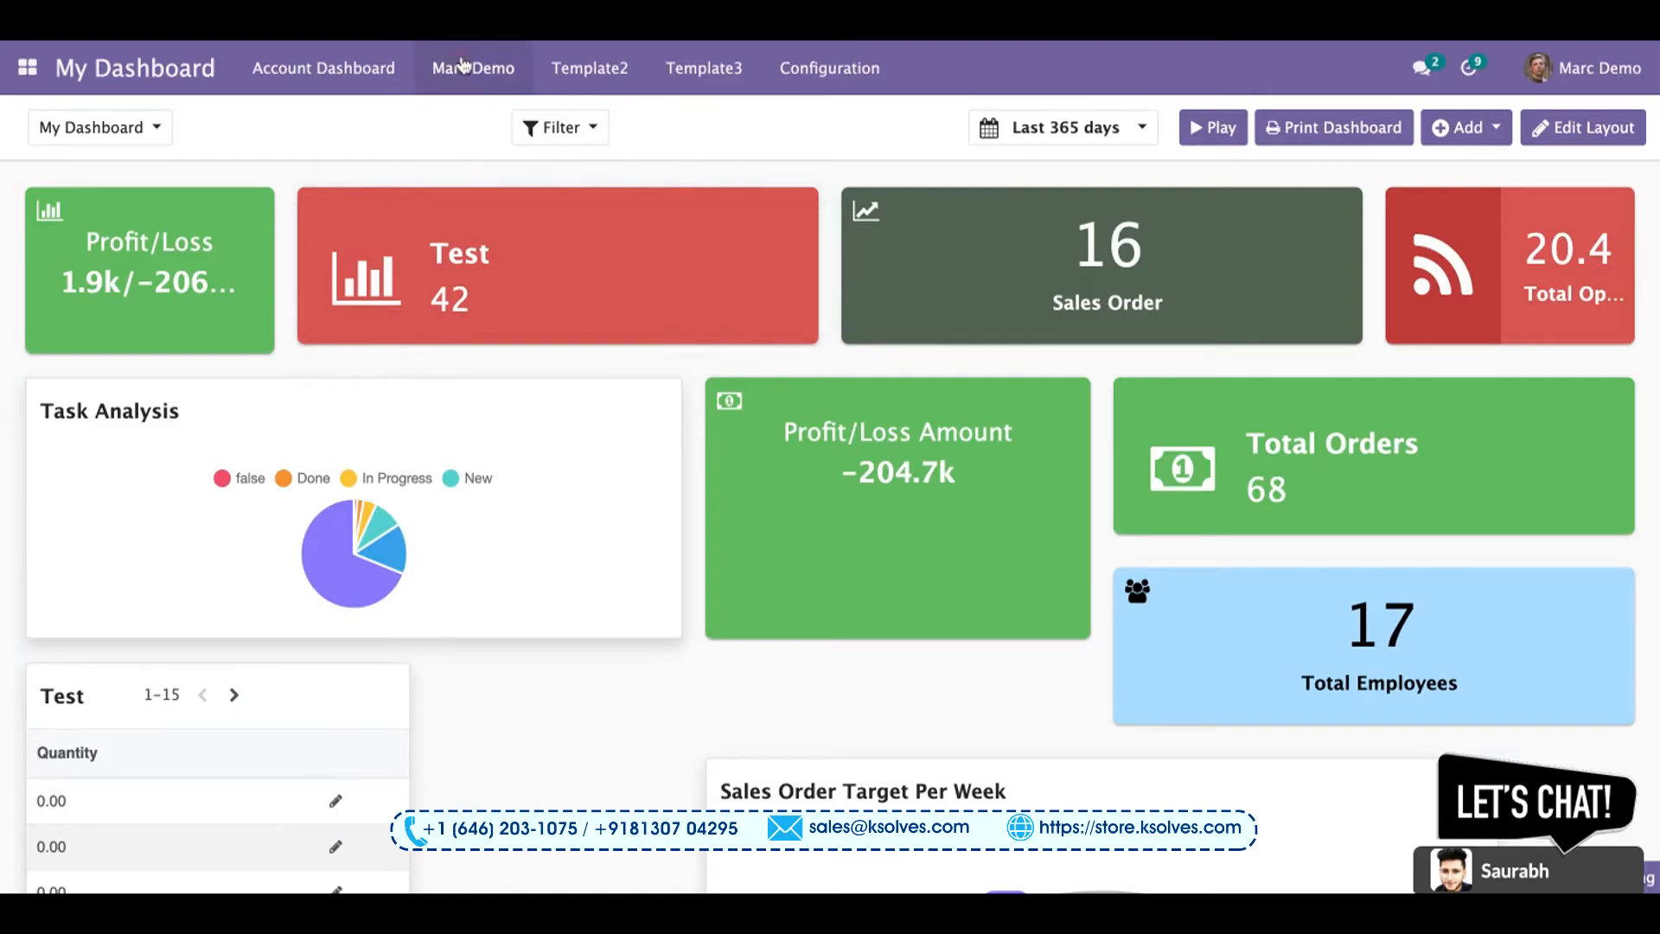
- Open the Marc Demo dashboard, showing the Own orders tile at 15.8k
{"action": "left_click", "coordinate": [472, 68]}
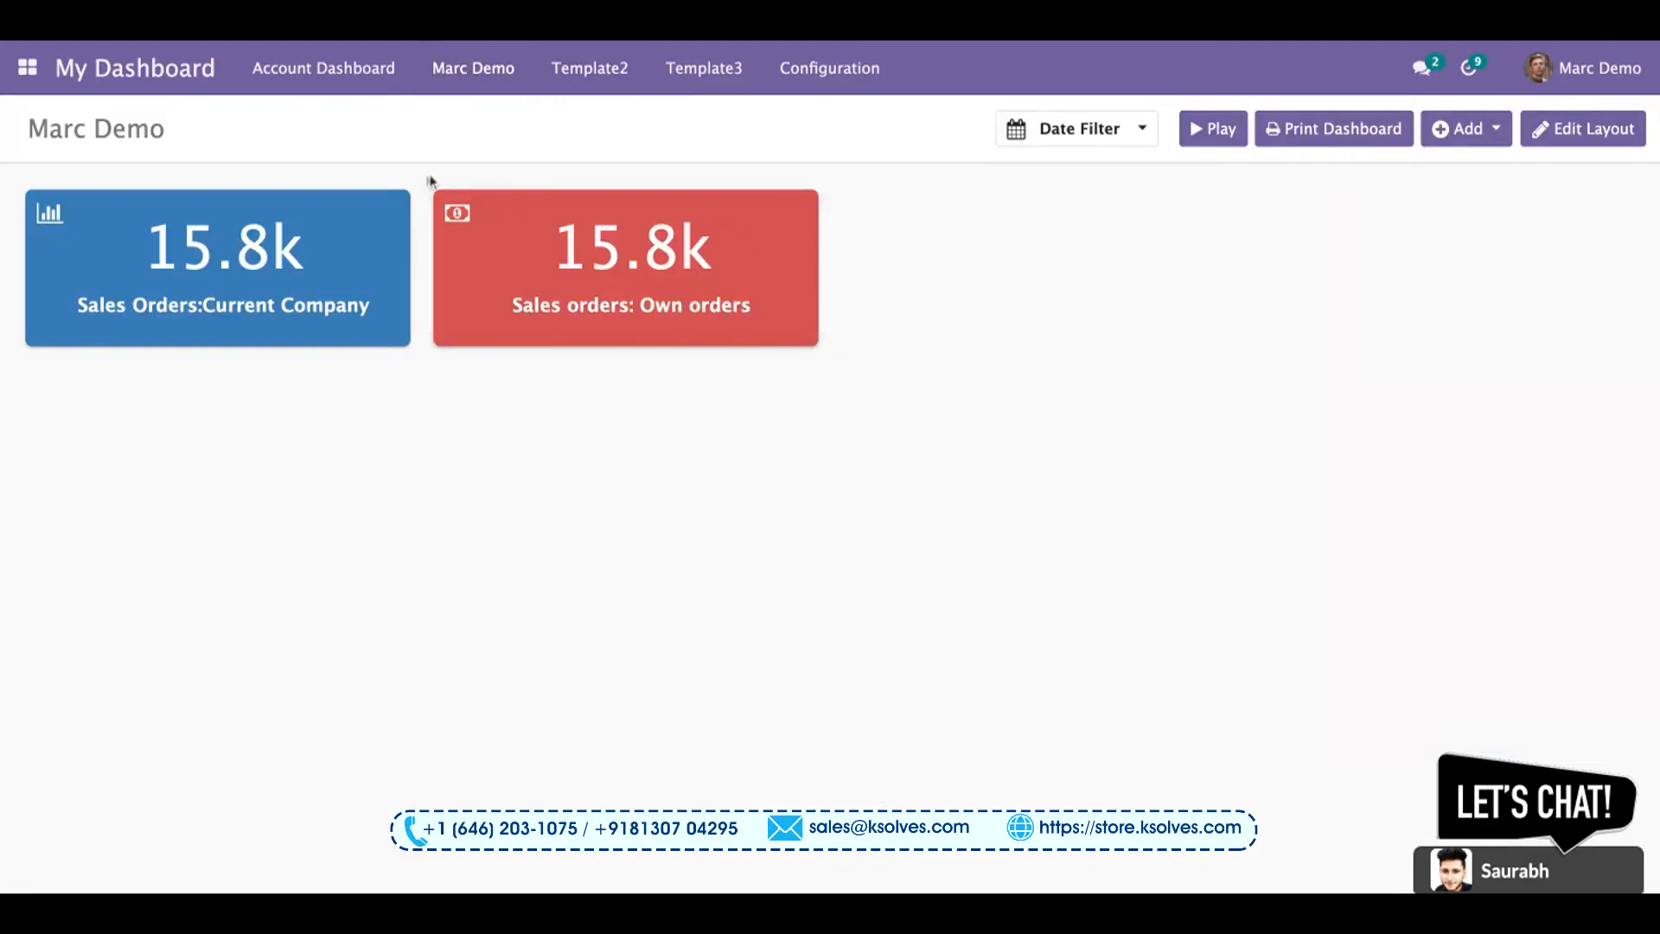
{"action": "mouse_move", "coordinate": [425, 415]}
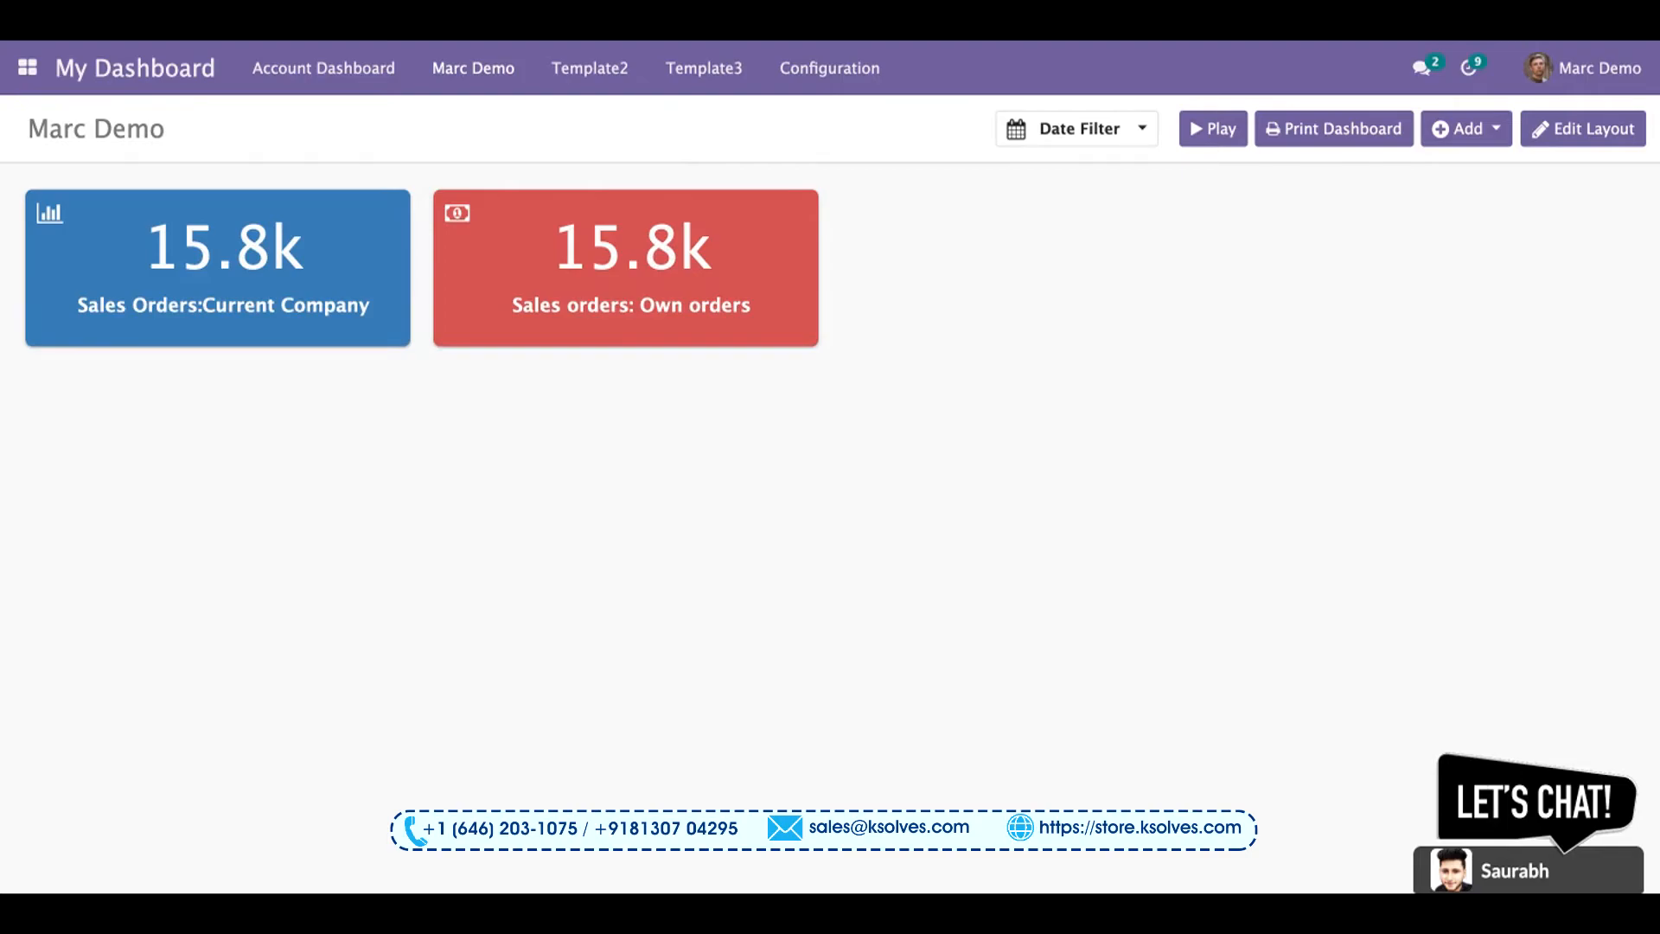
{"action": "mouse_move", "coordinate": [687, 367]}
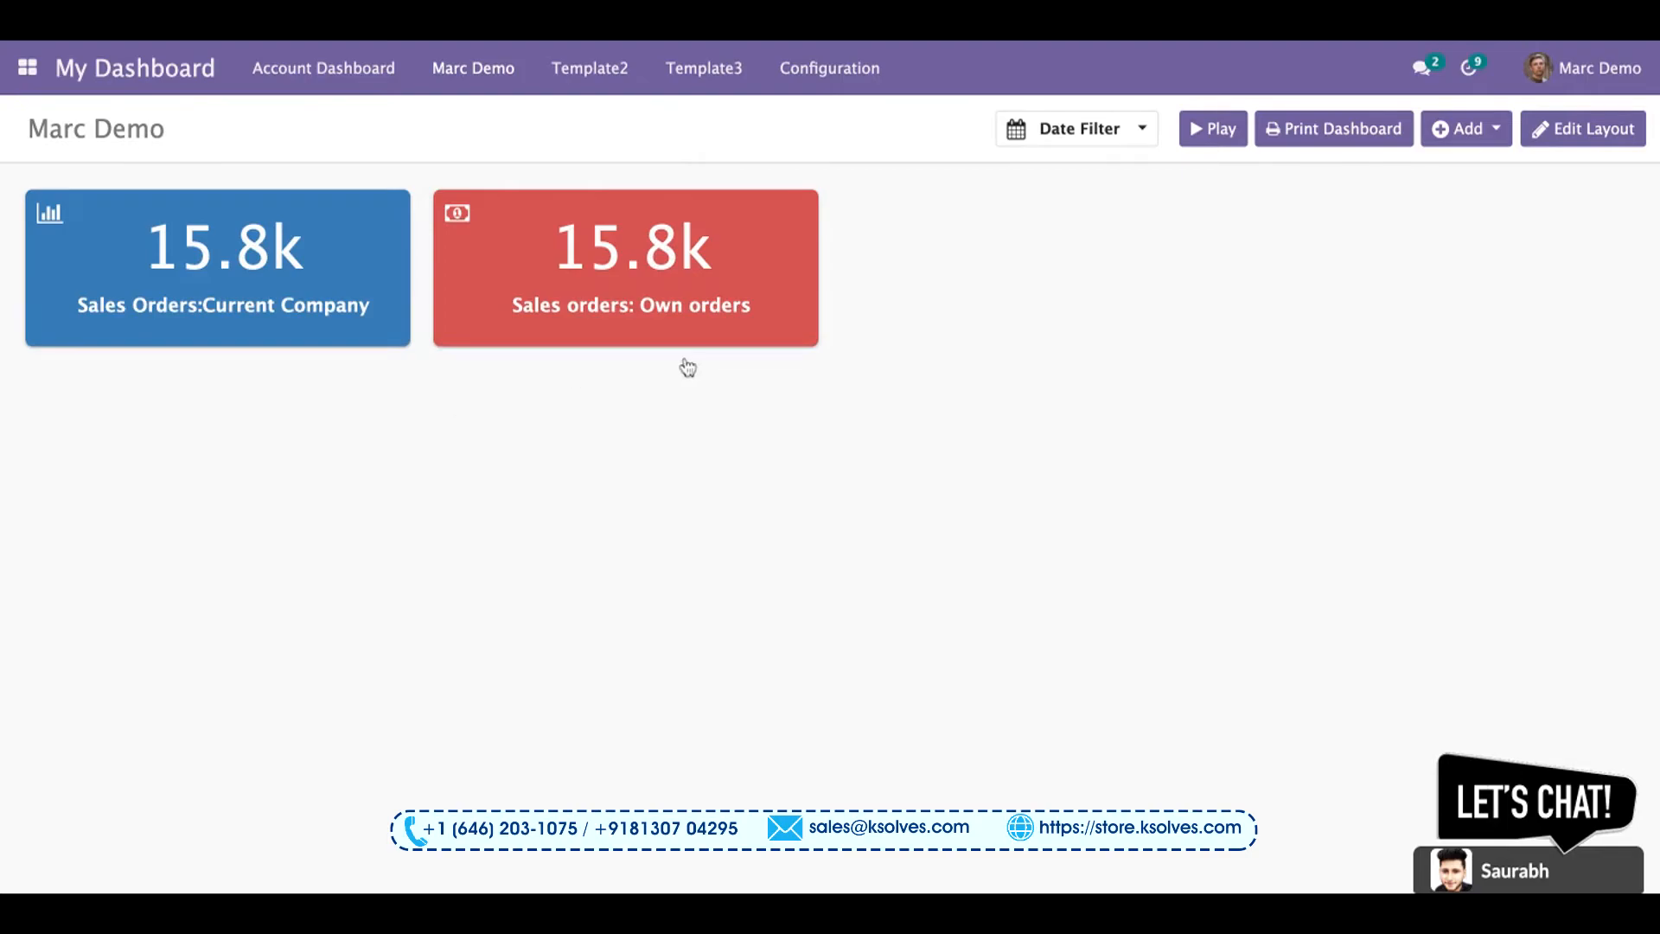